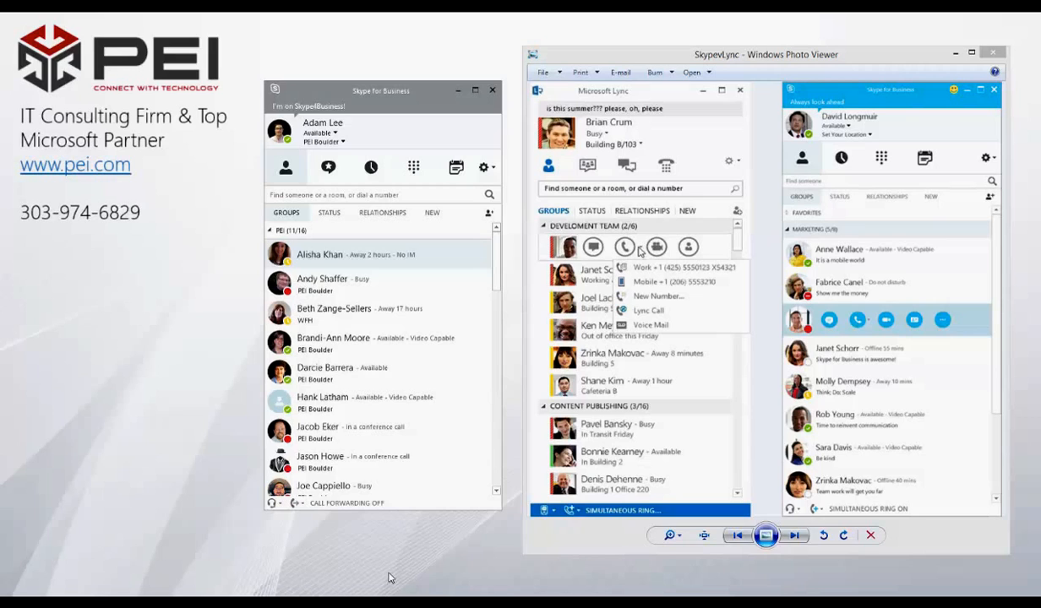
pyautogui.moveTo(482, 14)
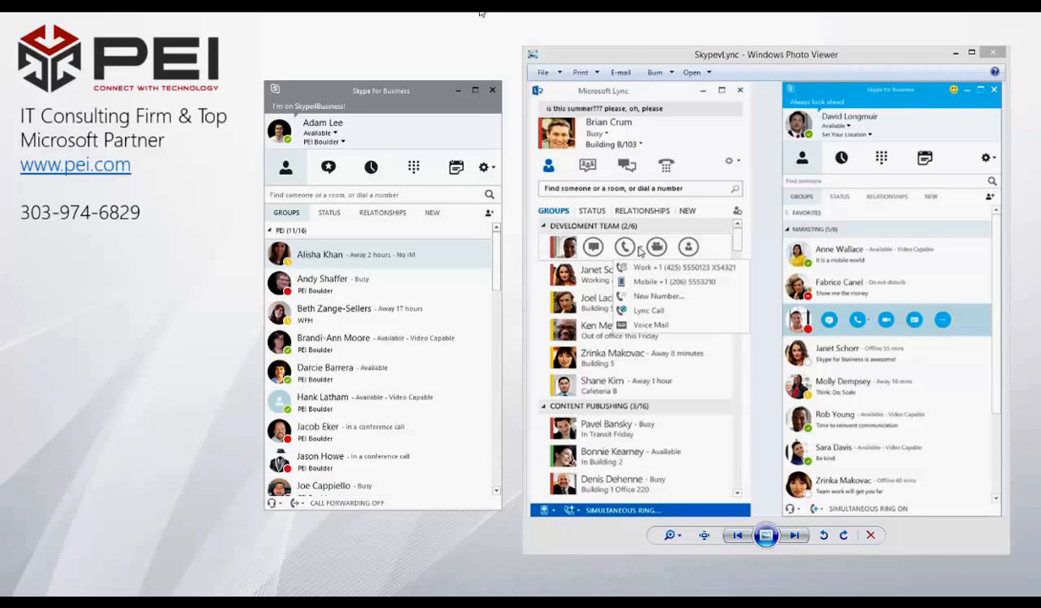
pyautogui.click(370, 167)
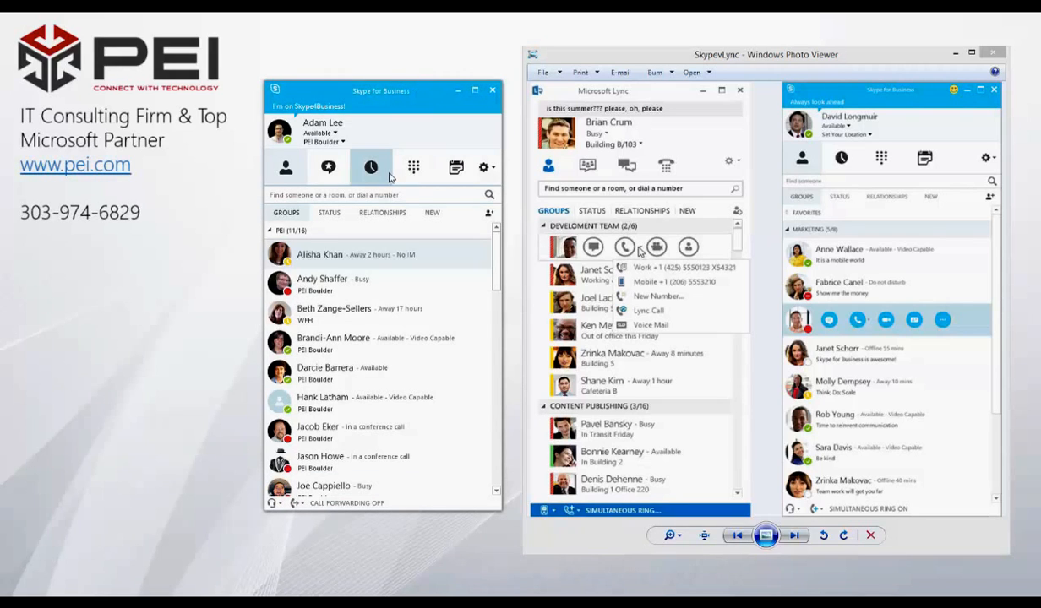
pyautogui.moveTo(328, 167)
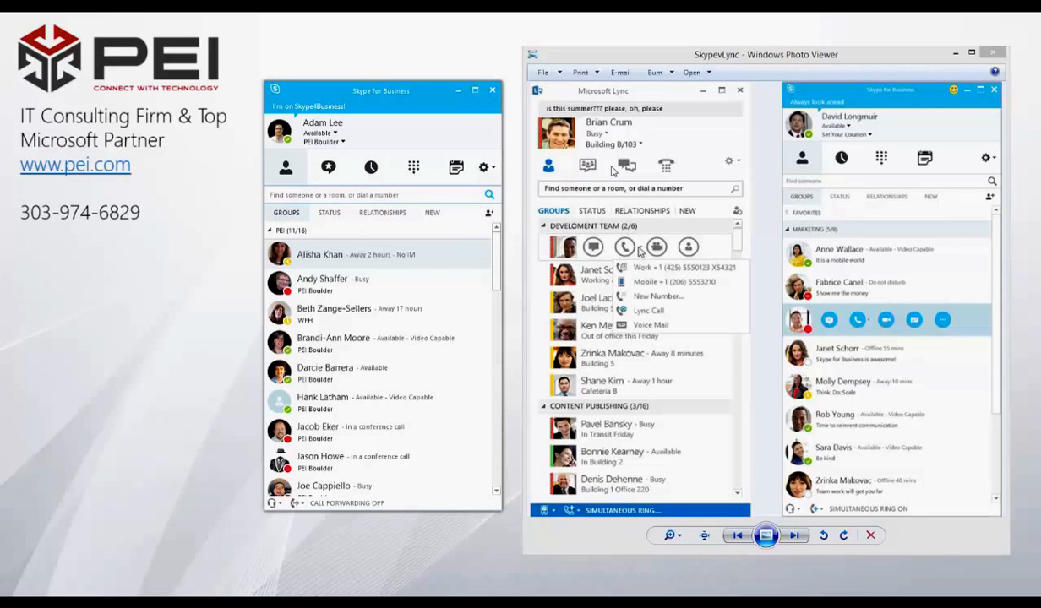
pyautogui.moveTo(629, 142)
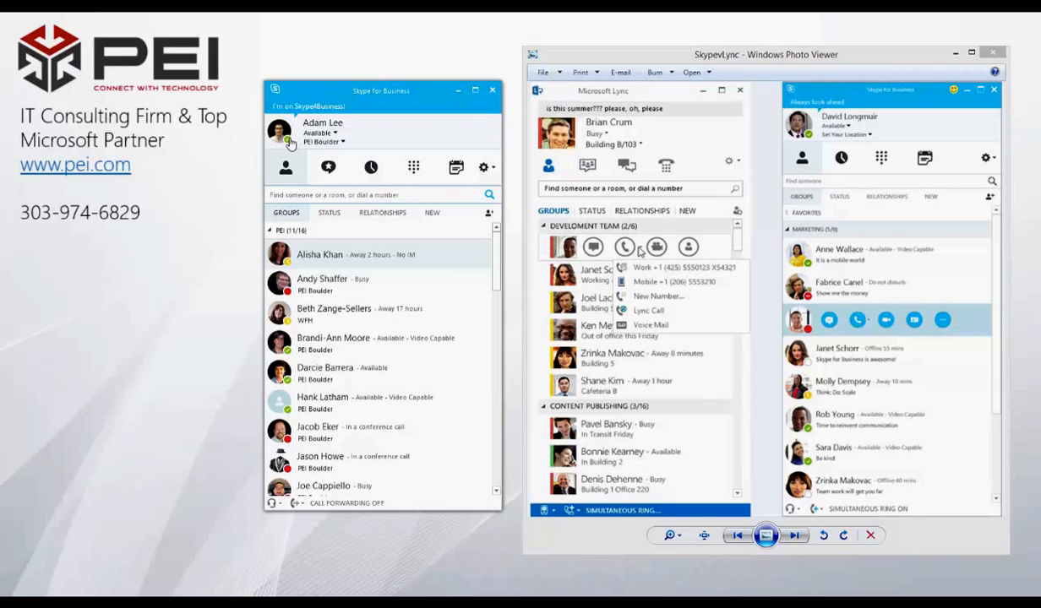
pyautogui.moveTo(279, 132)
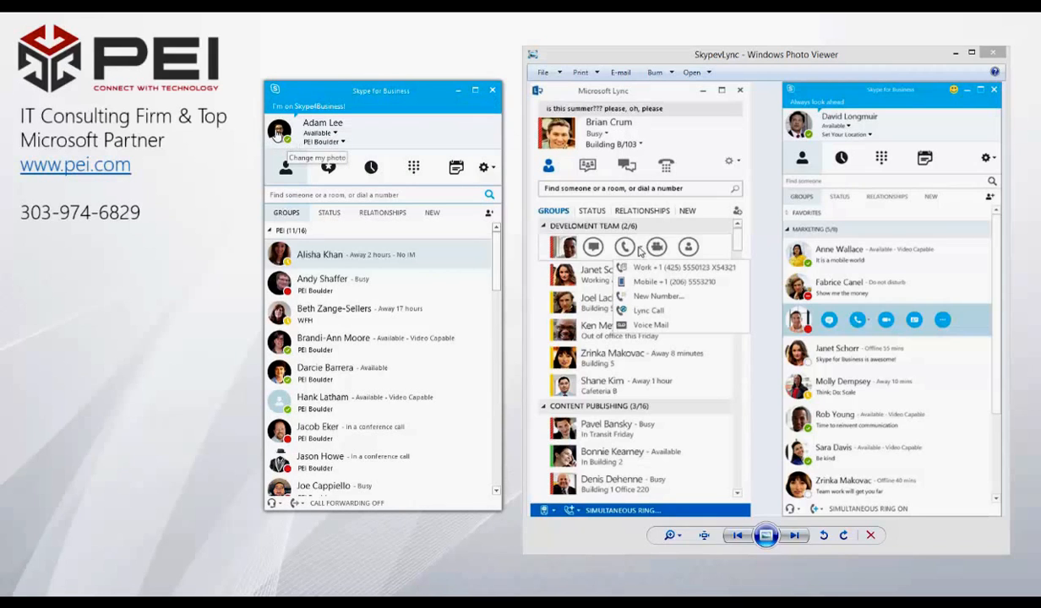
pyautogui.moveTo(555, 132)
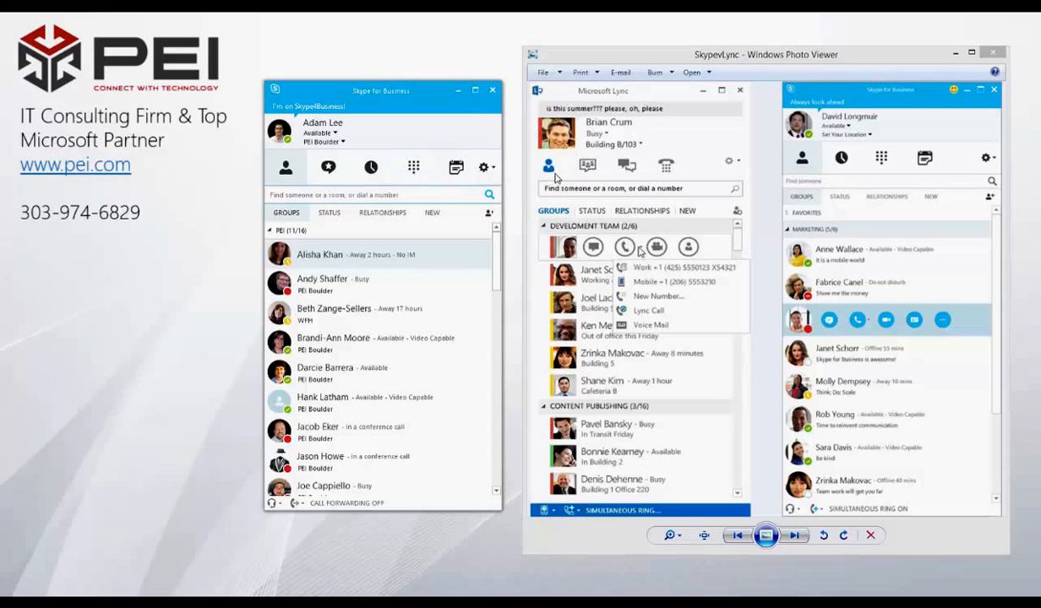
pyautogui.moveTo(328, 213)
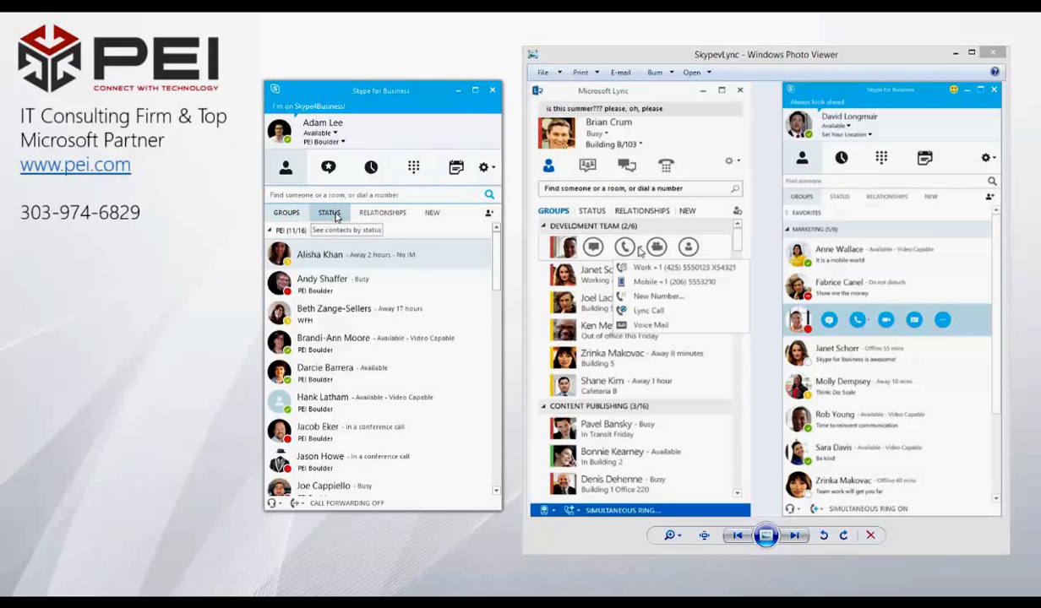